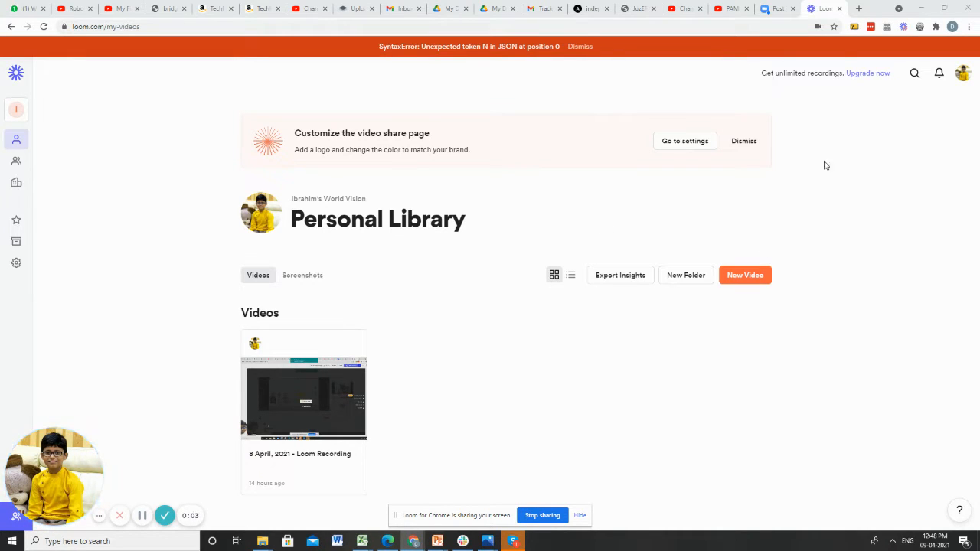
mouse_move(593, 190)
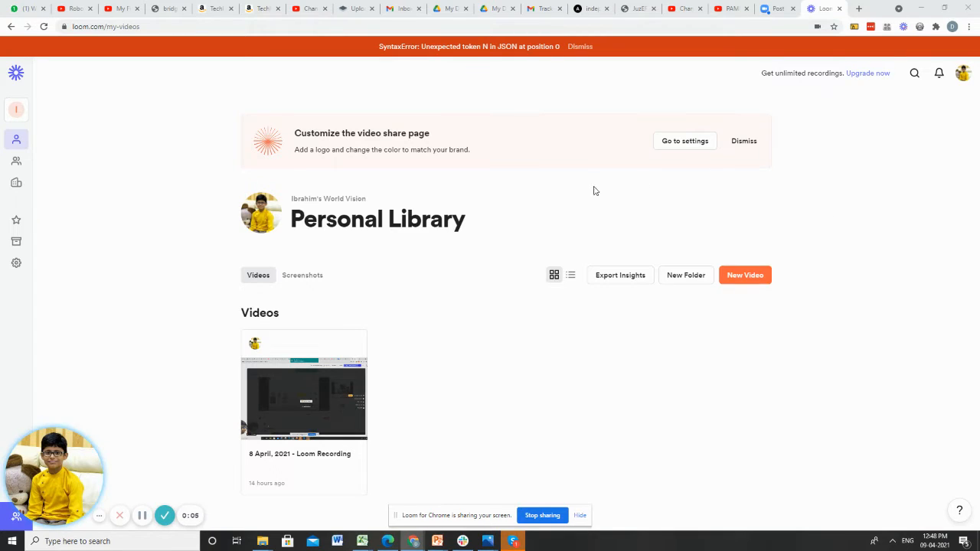
mouse_move(836, 275)
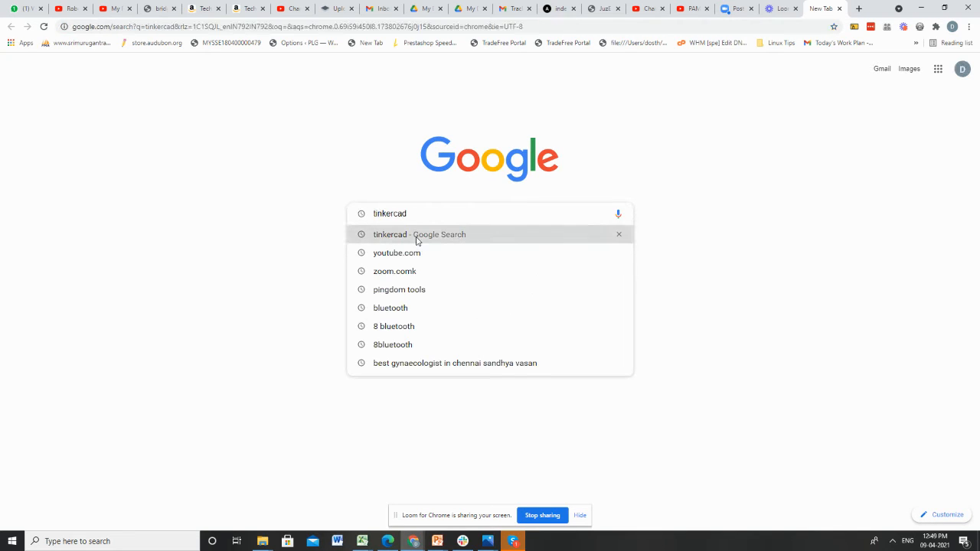
Search Google for 'tinkercad' and go to the Tinkercad dashboard.
left_click(420, 235)
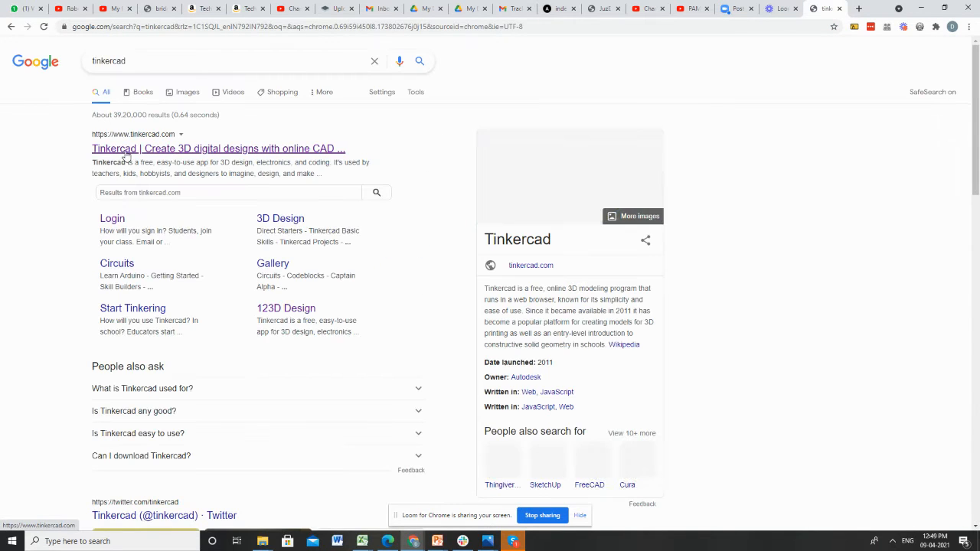
left_click(218, 148)
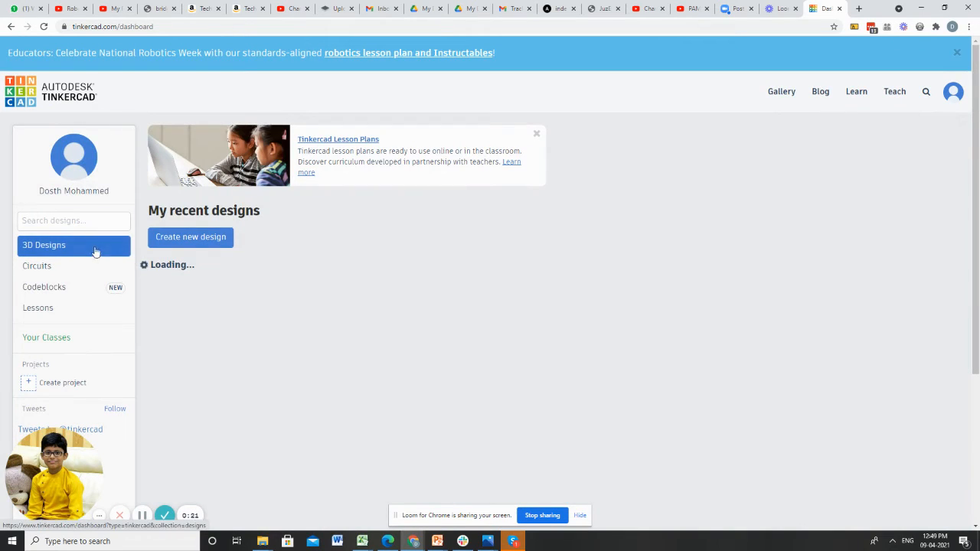
Open the saved 'Stunning Turing' circuit from Circuits in the editor via Tinker this.
left_click(37, 266)
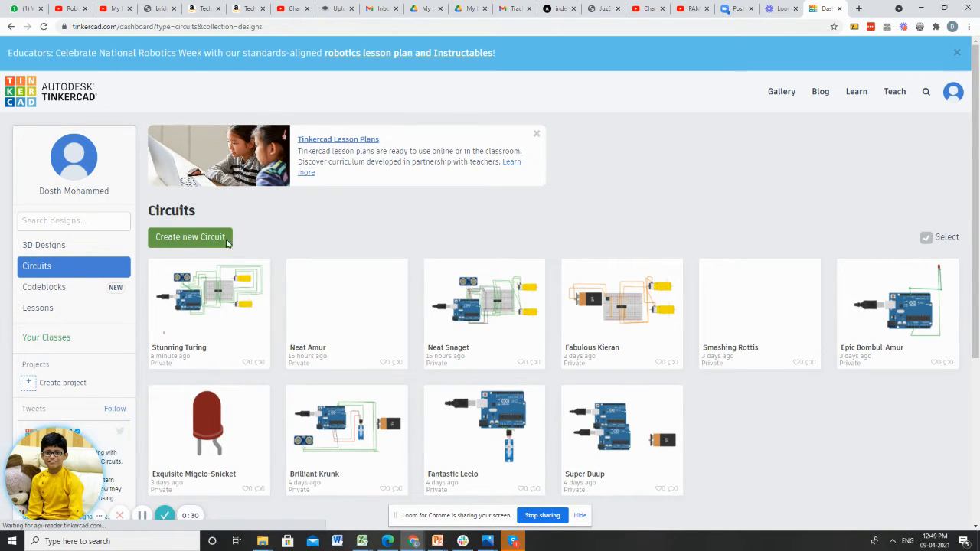
mouse_move(209, 295)
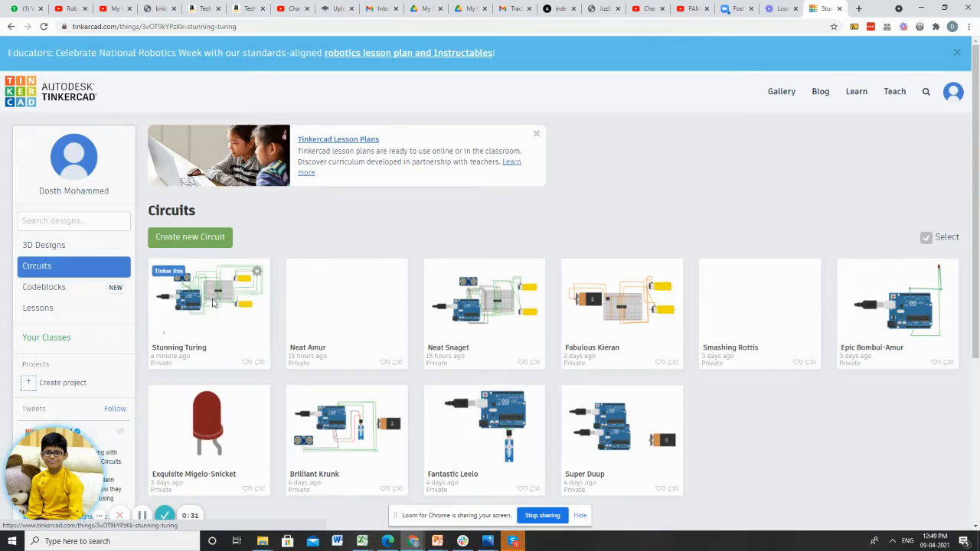
left_click(209, 295)
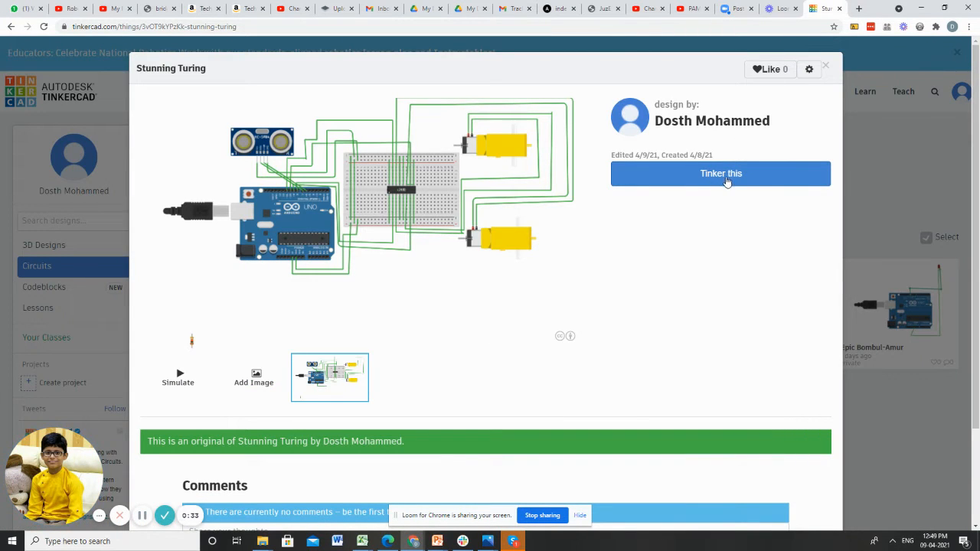
left_click(720, 173)
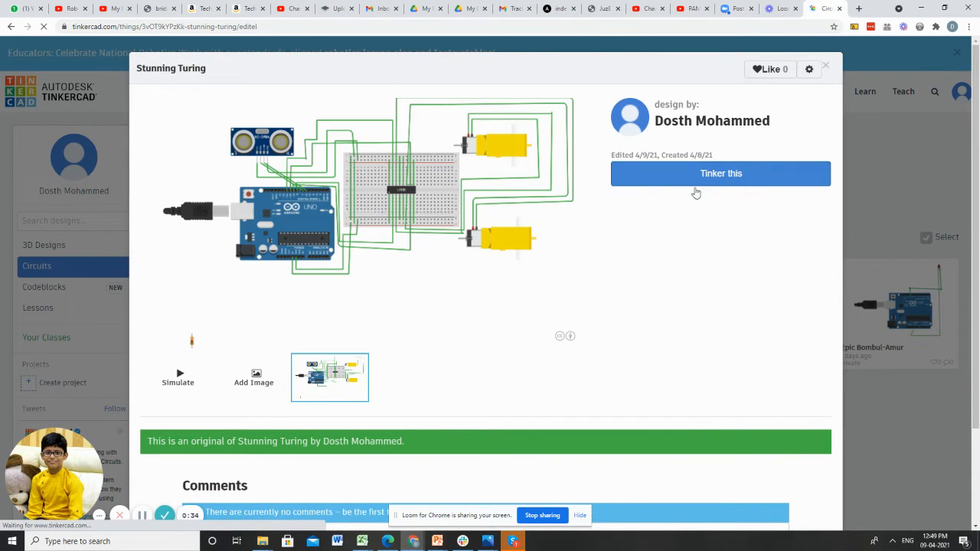
left_click(720, 173)
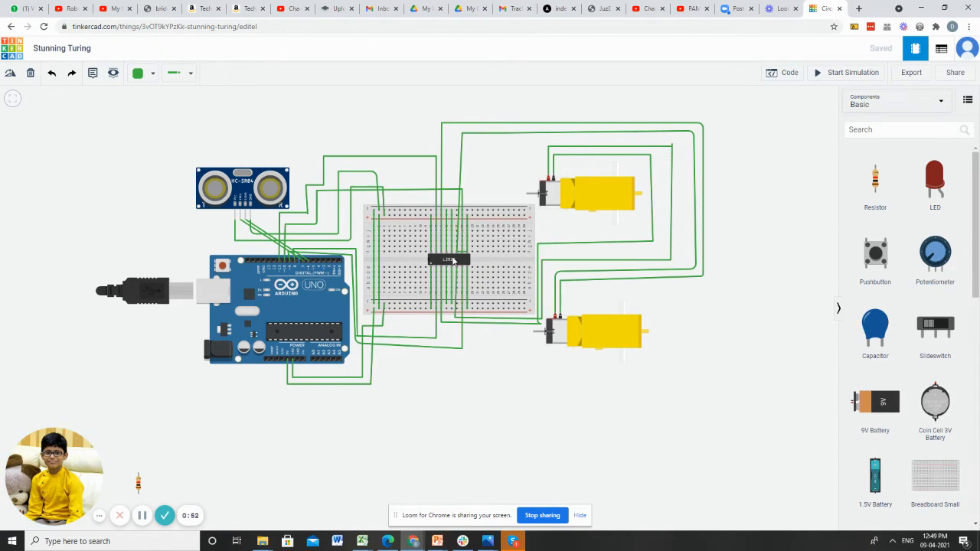
mouse_move(758, 458)
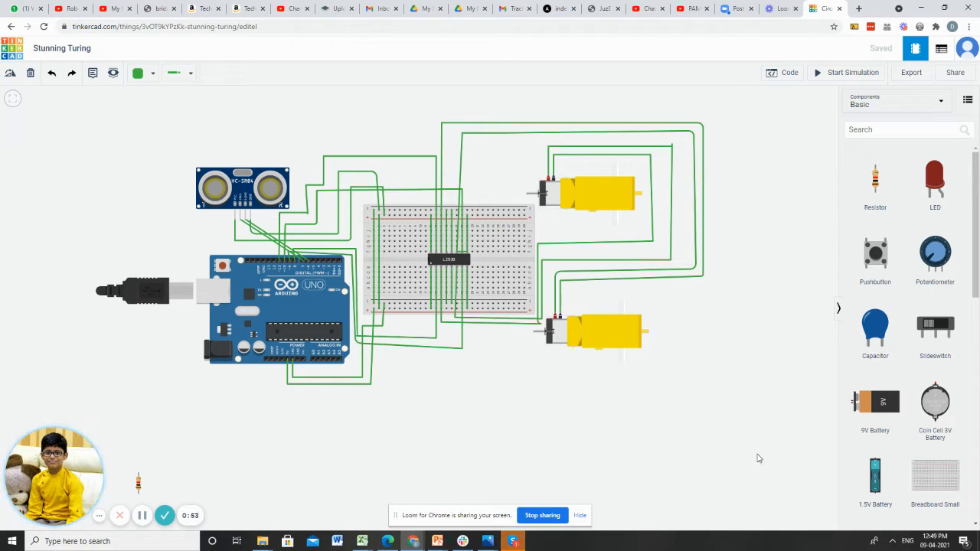
mouse_move(548, 177)
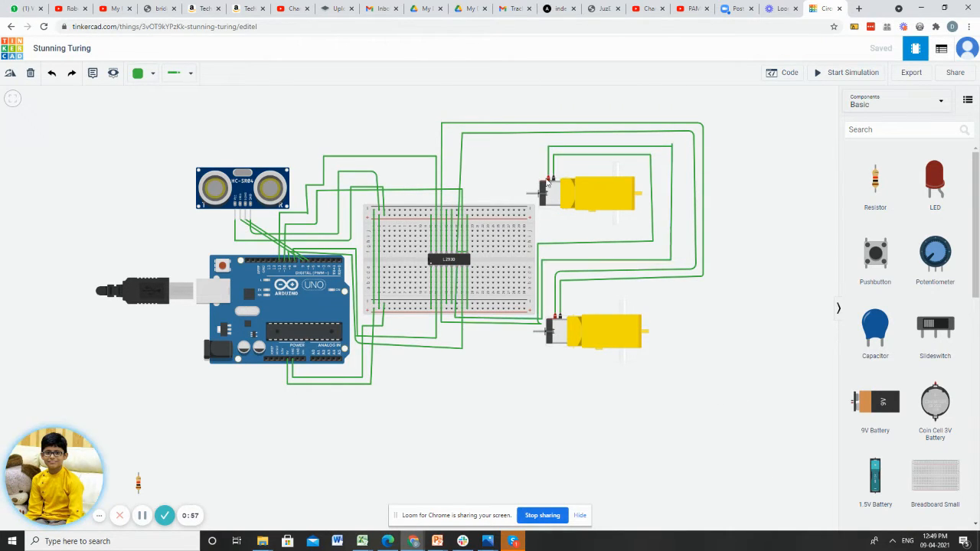
mouse_move(547, 182)
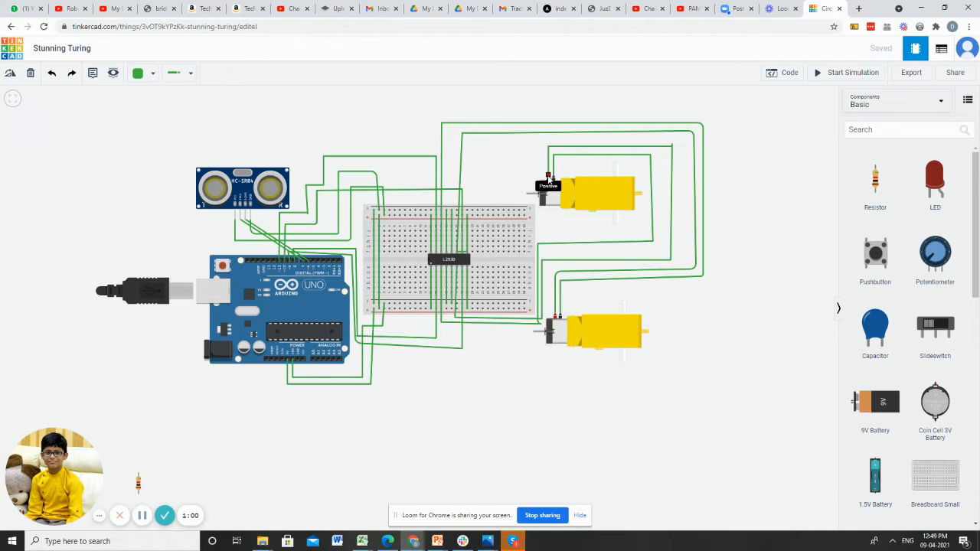
mouse_move(549, 260)
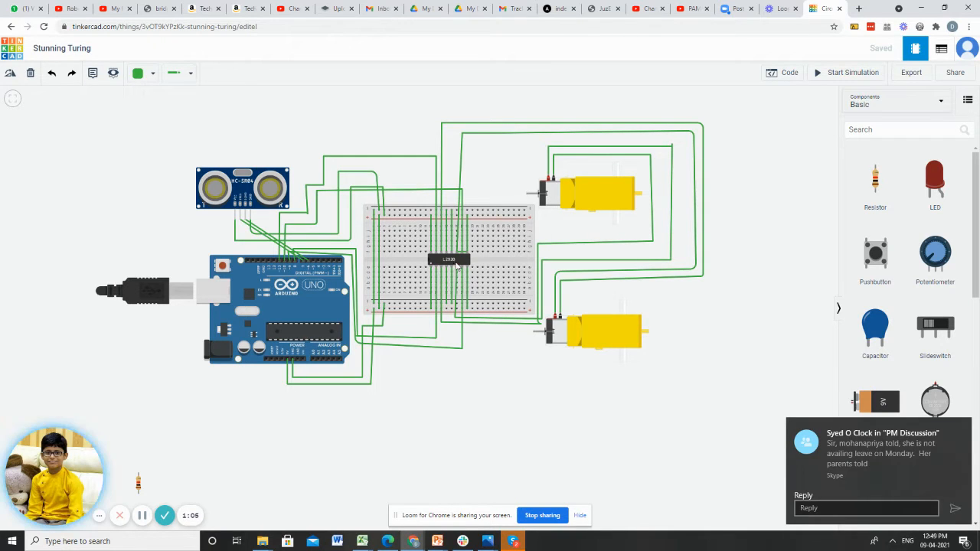
mouse_move(552, 183)
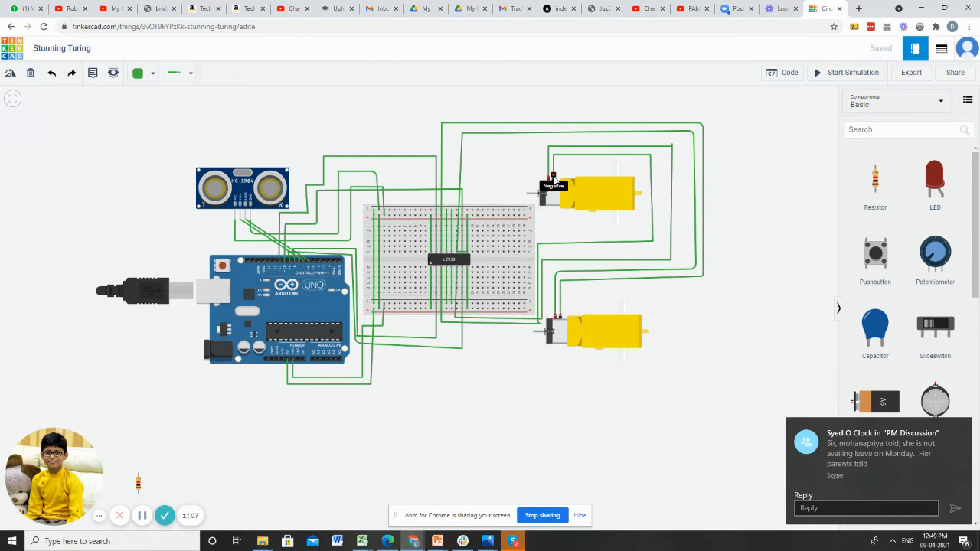
mouse_move(436, 268)
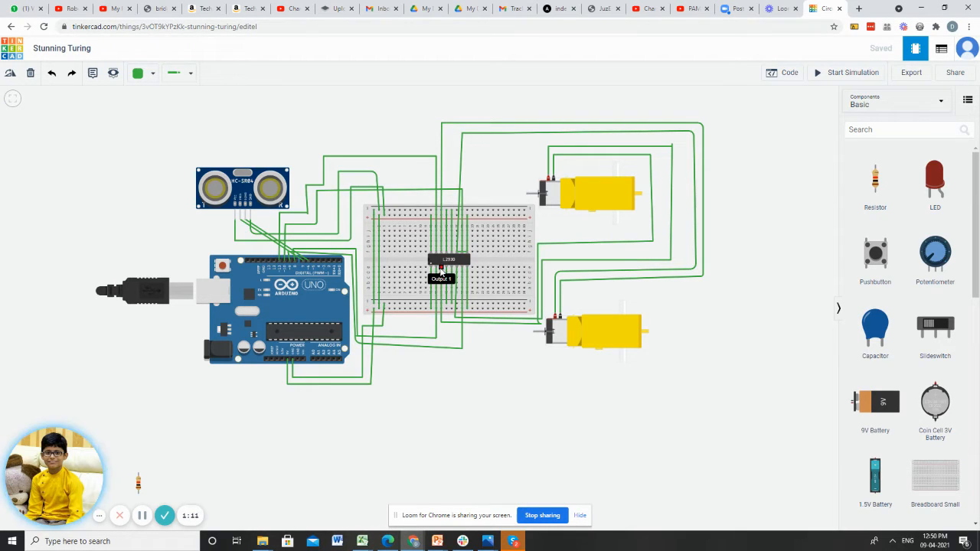
mouse_move(555, 318)
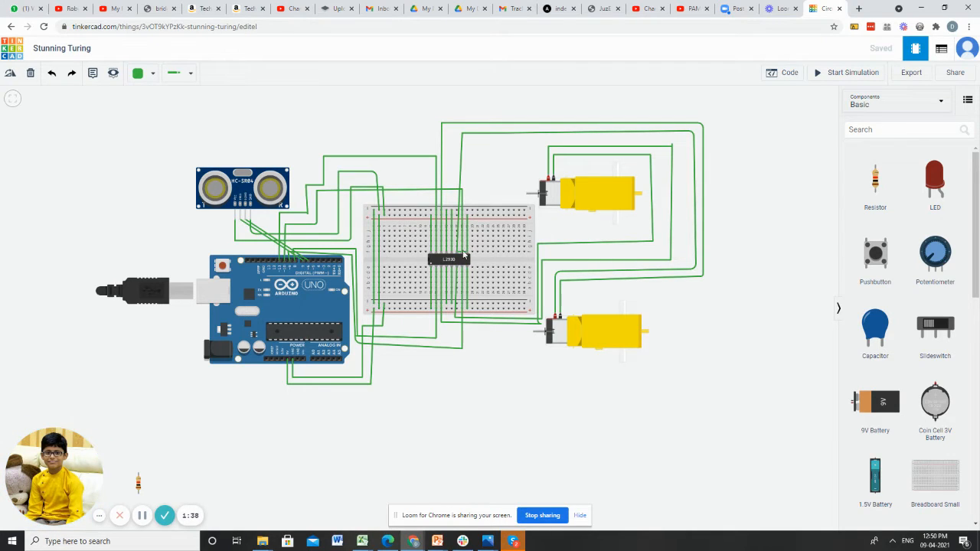
mouse_move(465, 268)
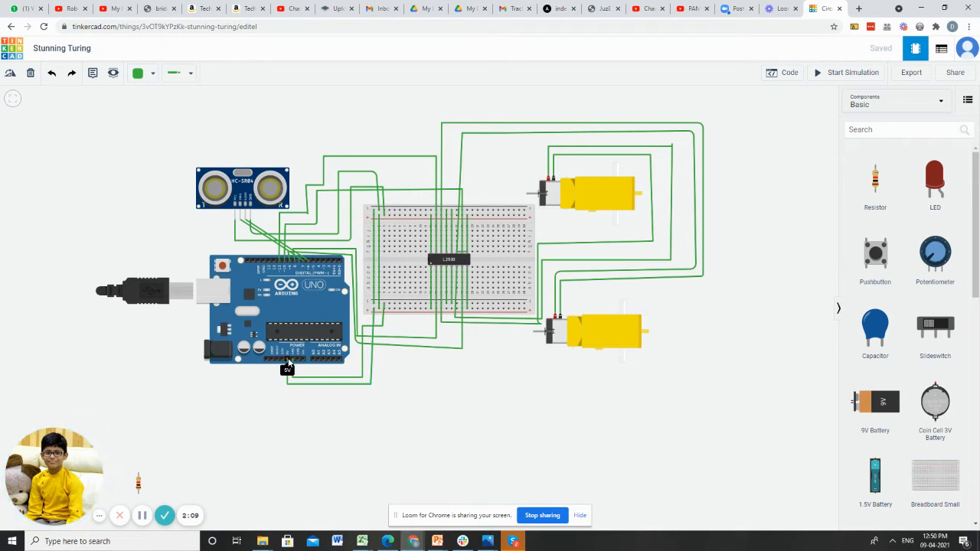
mouse_move(365, 322)
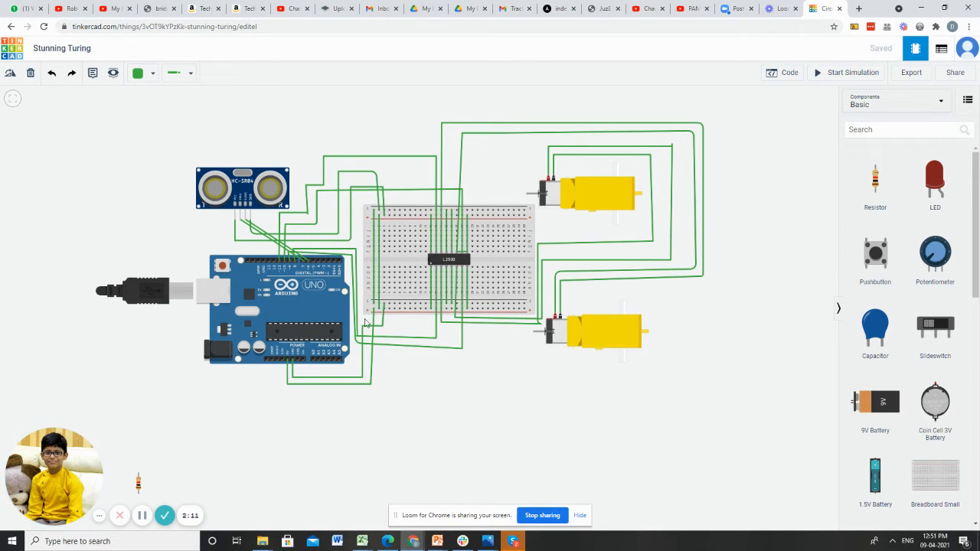
mouse_move(324, 345)
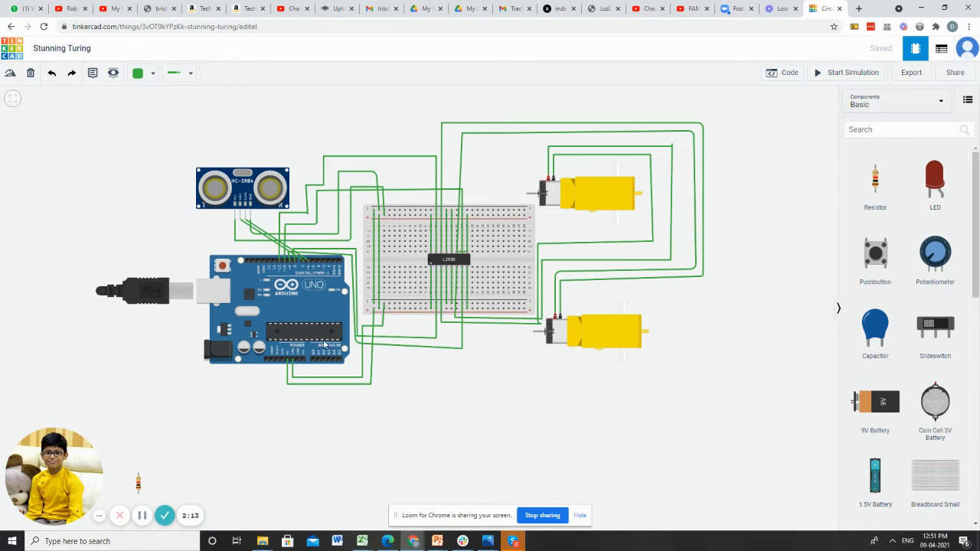
mouse_move(296, 361)
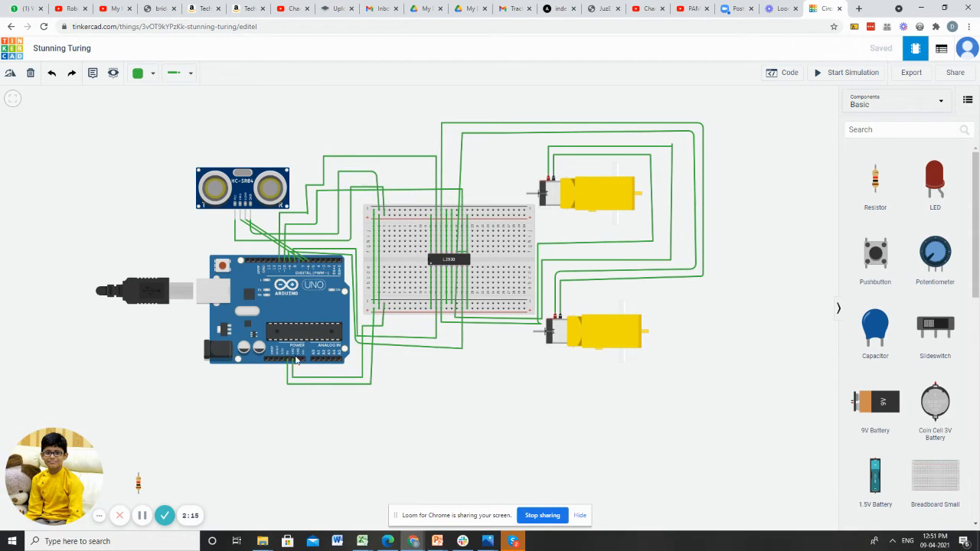
mouse_move(410, 286)
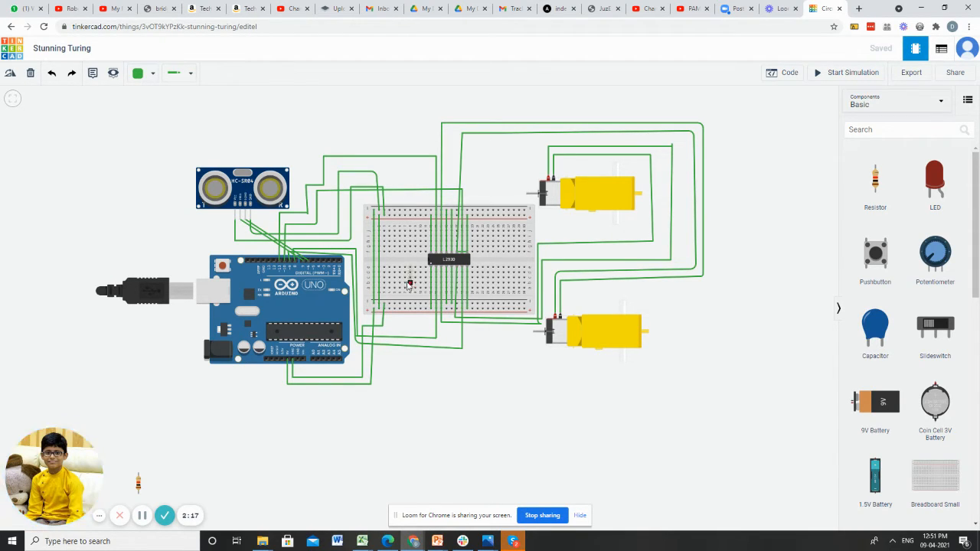
mouse_move(287, 306)
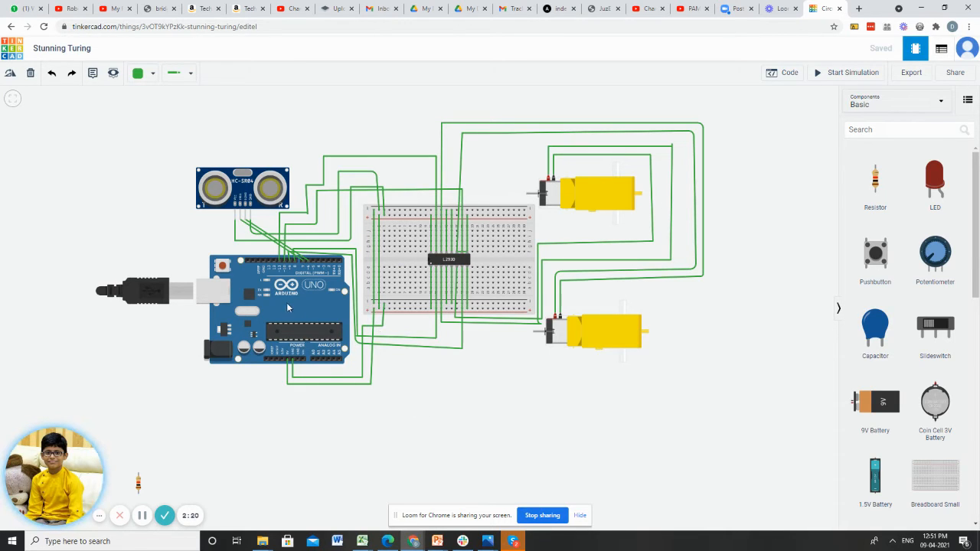
mouse_move(236, 220)
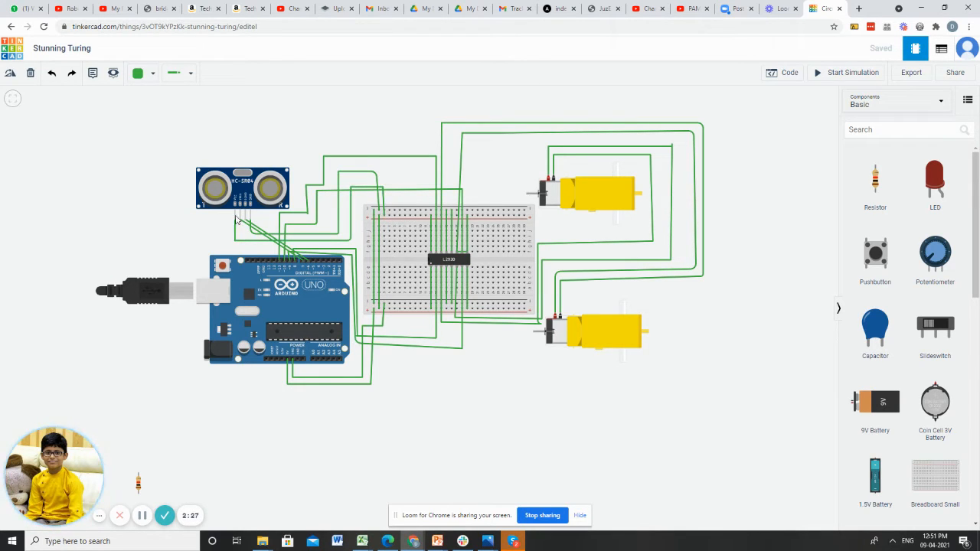
mouse_move(373, 219)
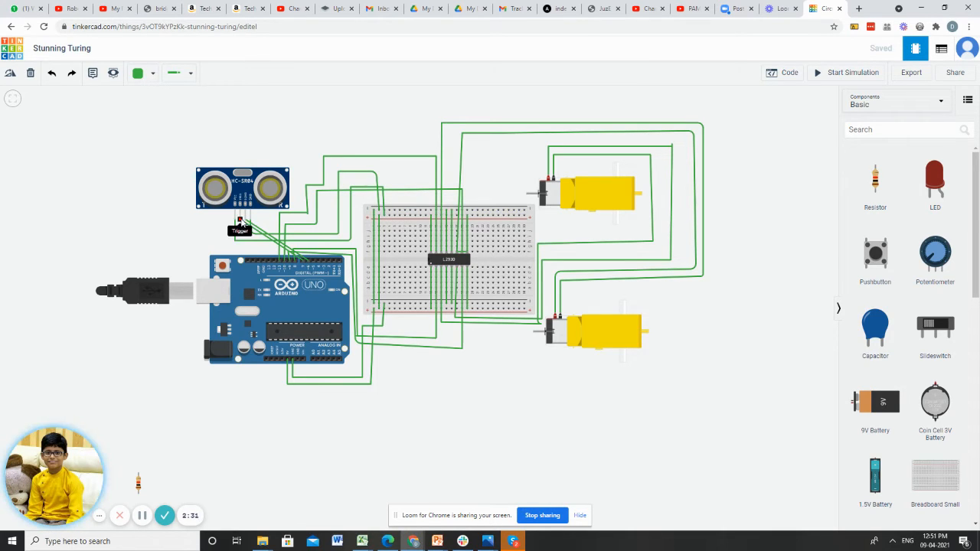
mouse_move(305, 268)
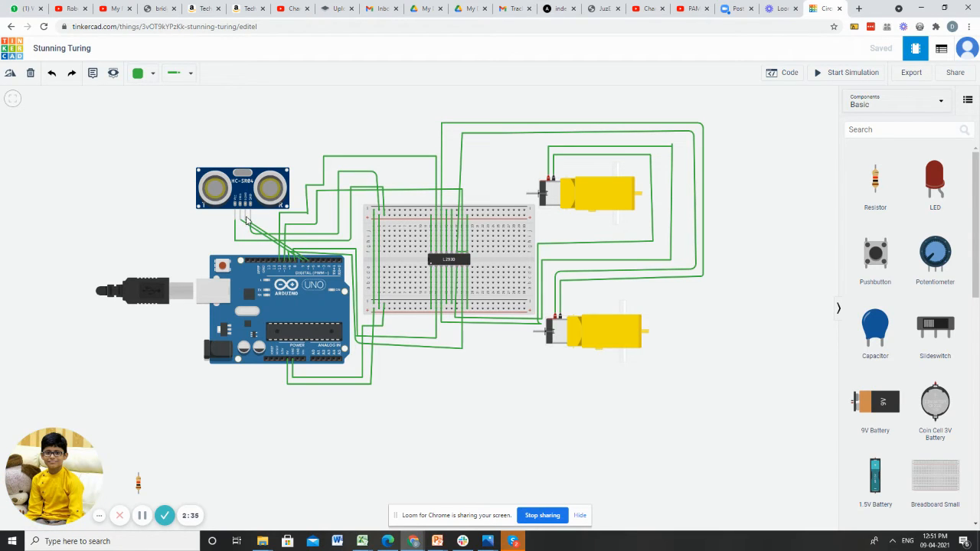
mouse_move(309, 261)
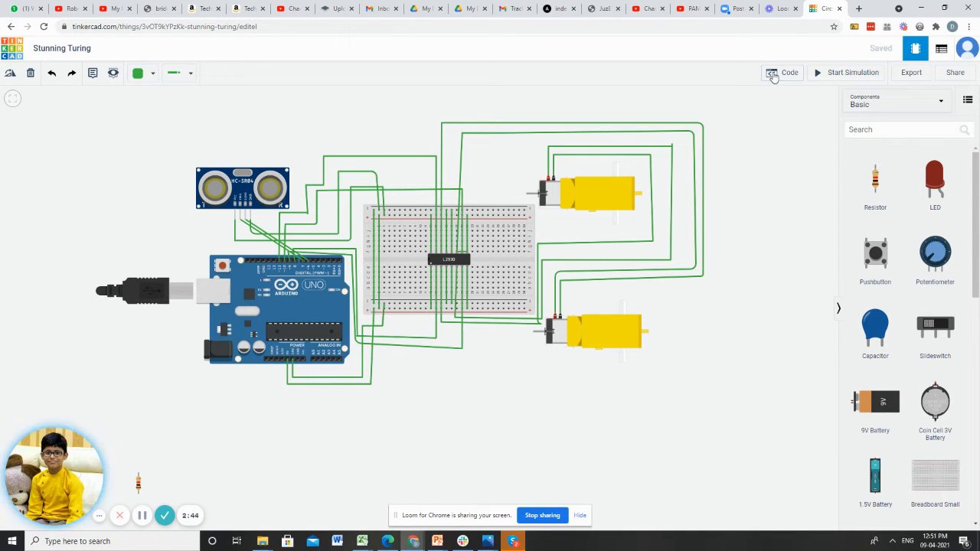
In the block code editor, drop 'read ultrasonic distance sensor' (trigger pin 7) into the if condition.
left_click(783, 72)
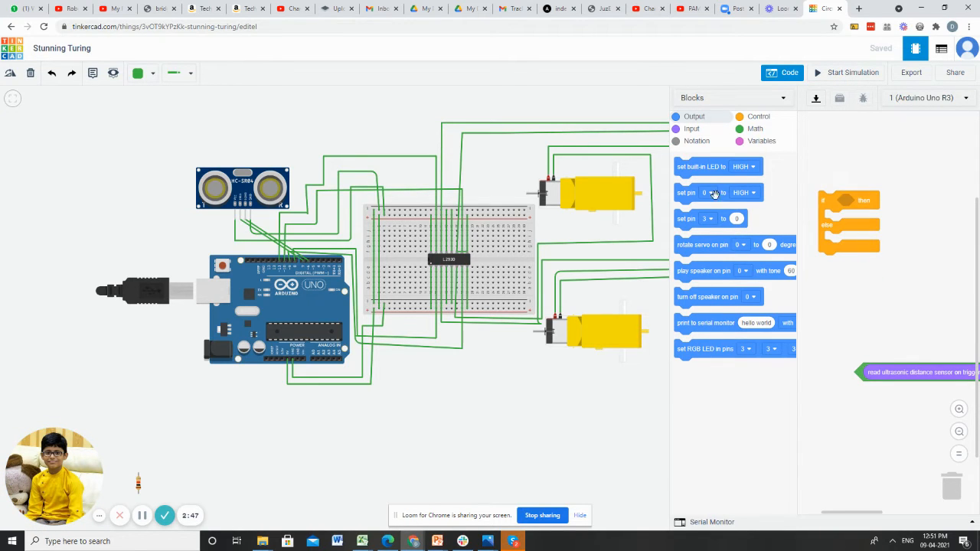
left_click(757, 116)
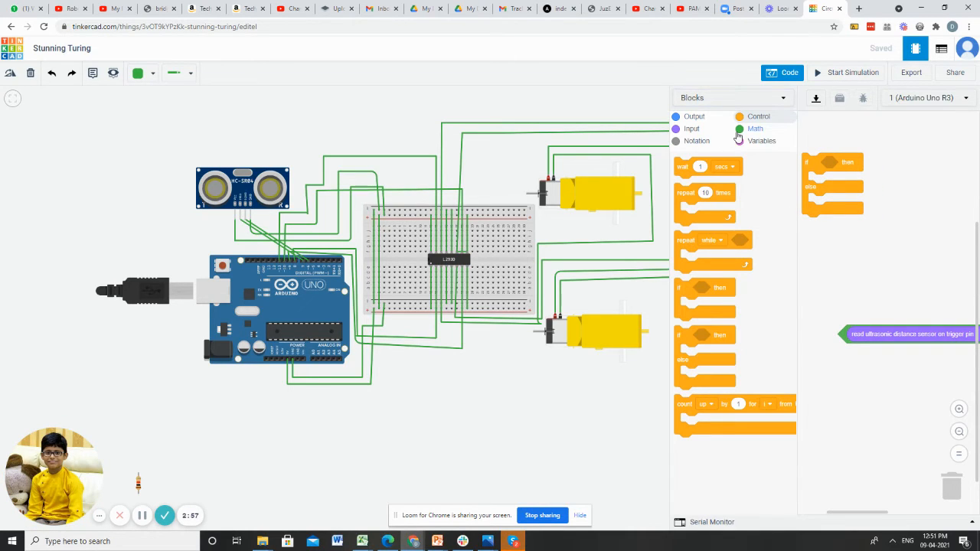
left_click(754, 129)
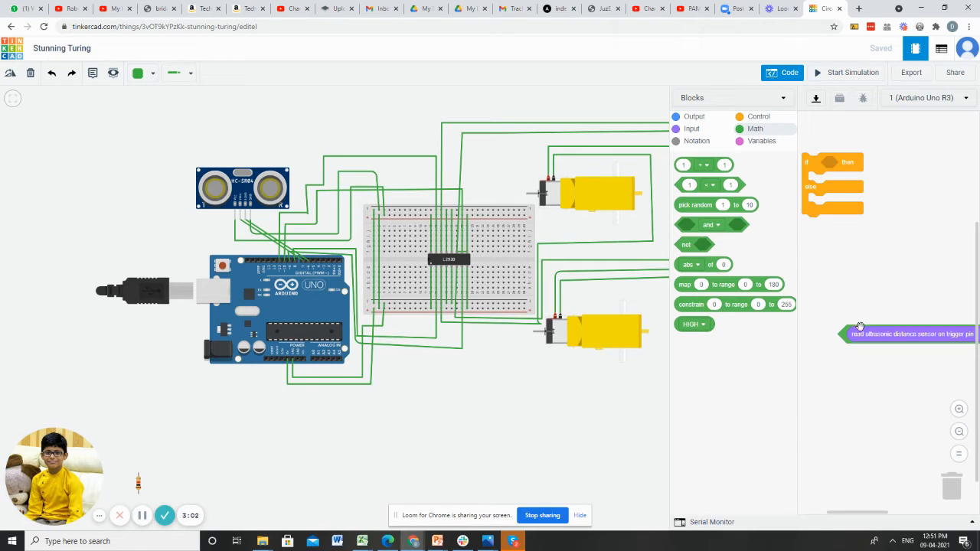
left_click(704, 184)
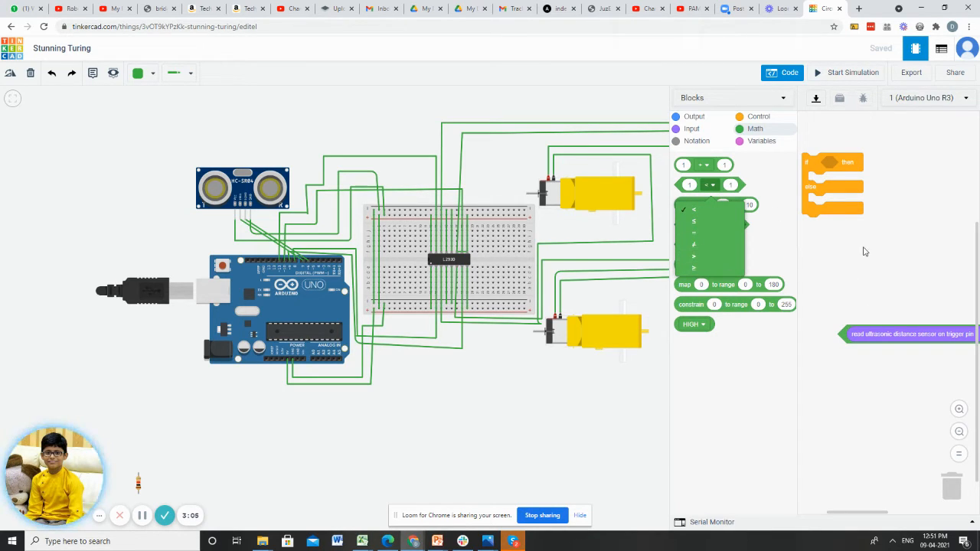
left_click(710, 185)
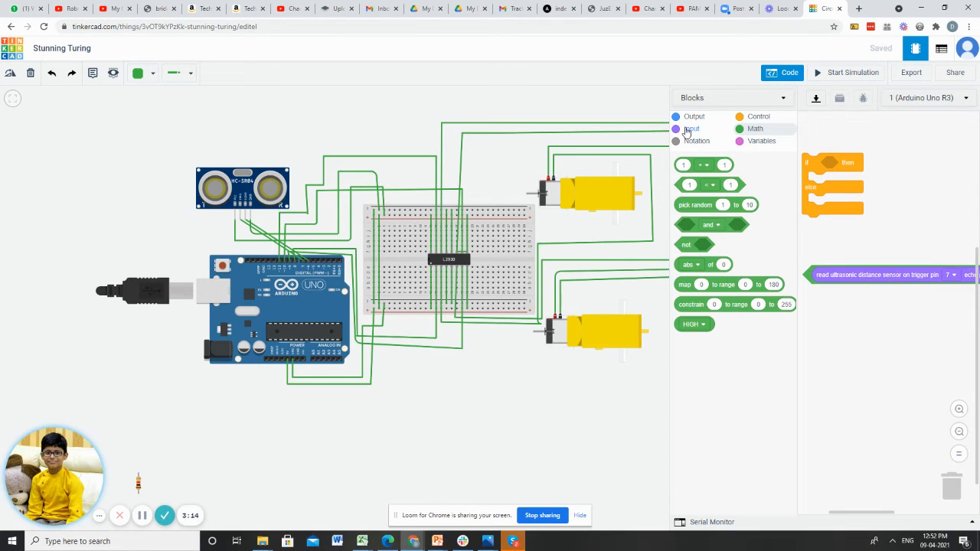
left_click(691, 128)
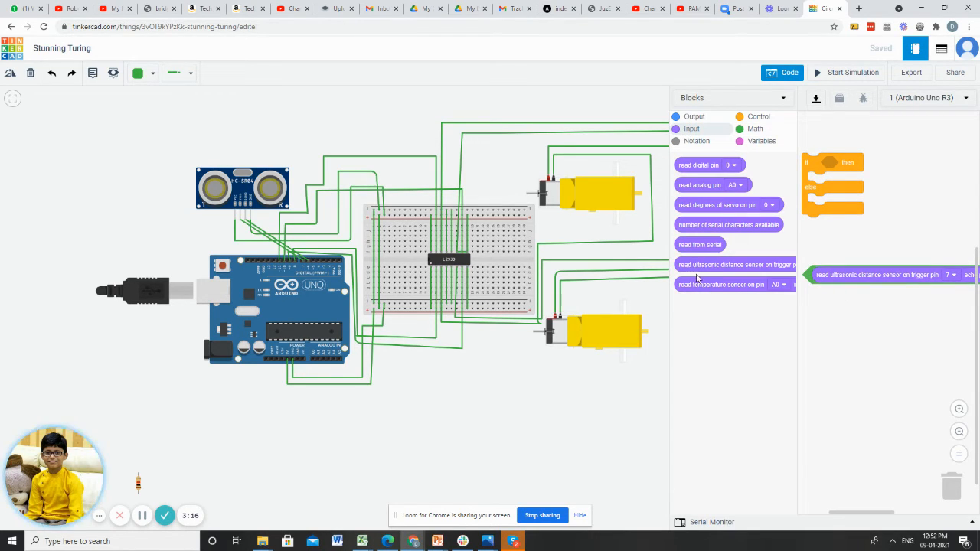
mouse_move(799, 278)
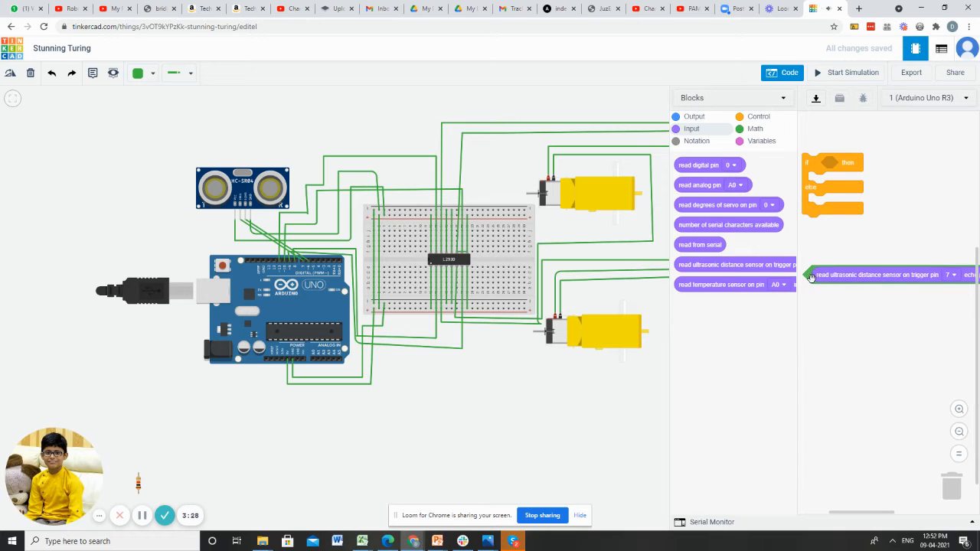
left_click_drag(876, 275, 891, 175)
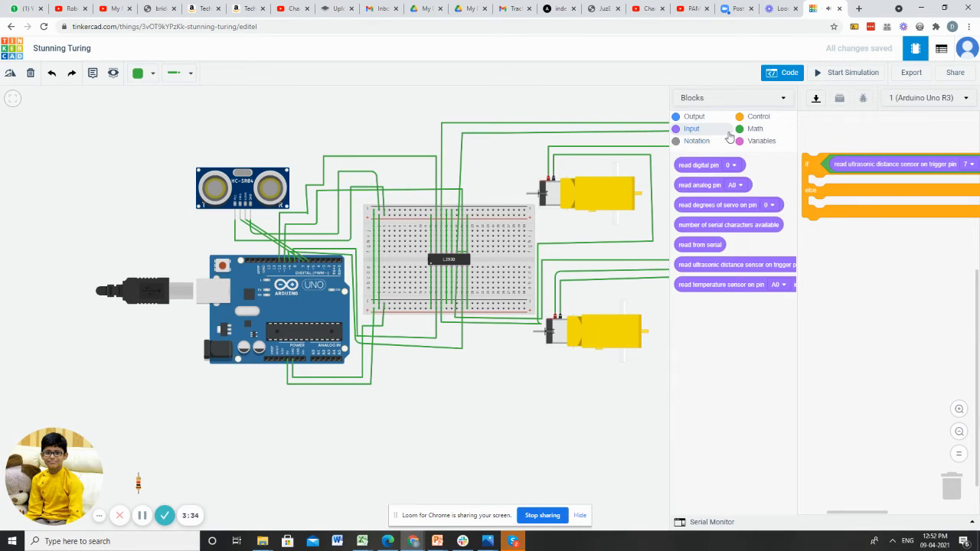
Add set-pin blocks to the if branch for pins 8, 9, 10 and 11.
left_click(694, 116)
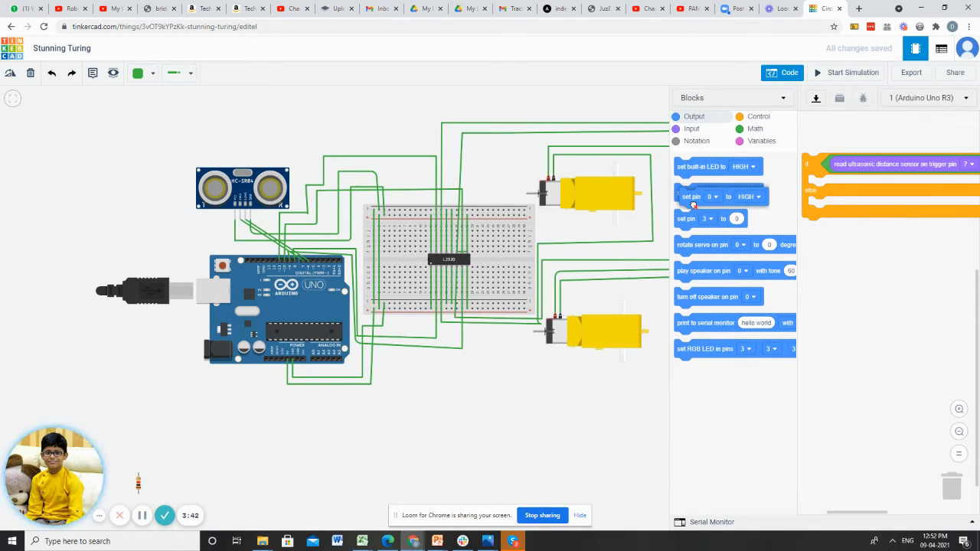
left_click_drag(693, 197, 854, 185)
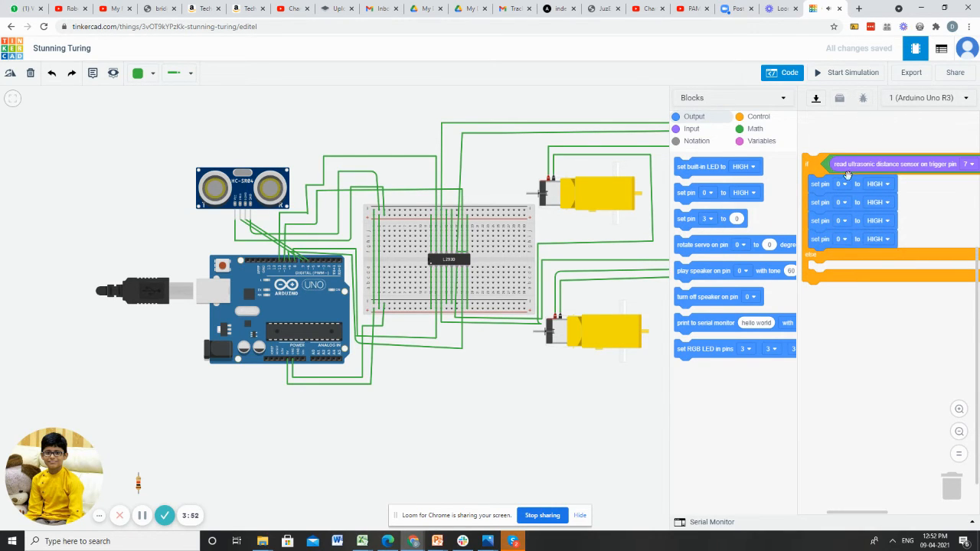
left_click(841, 184)
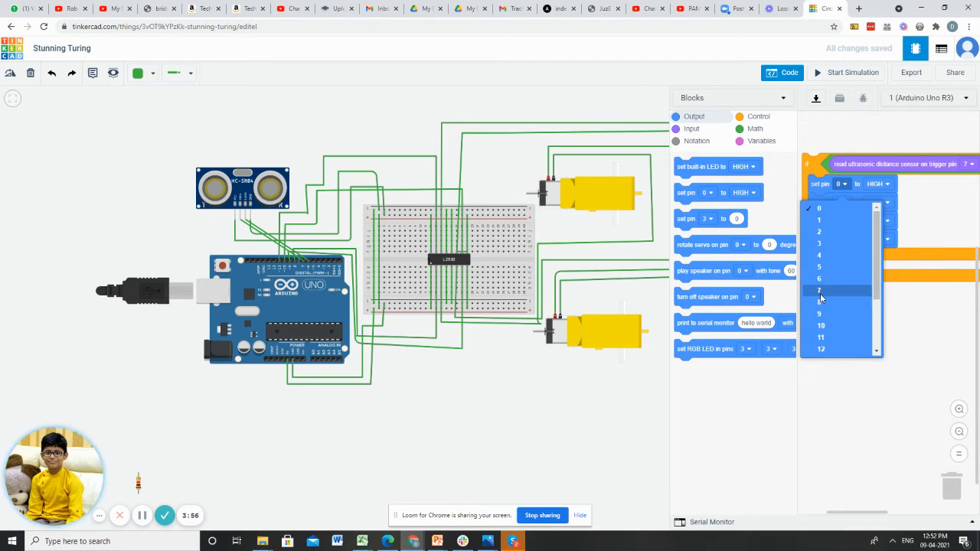
left_click(819, 290)
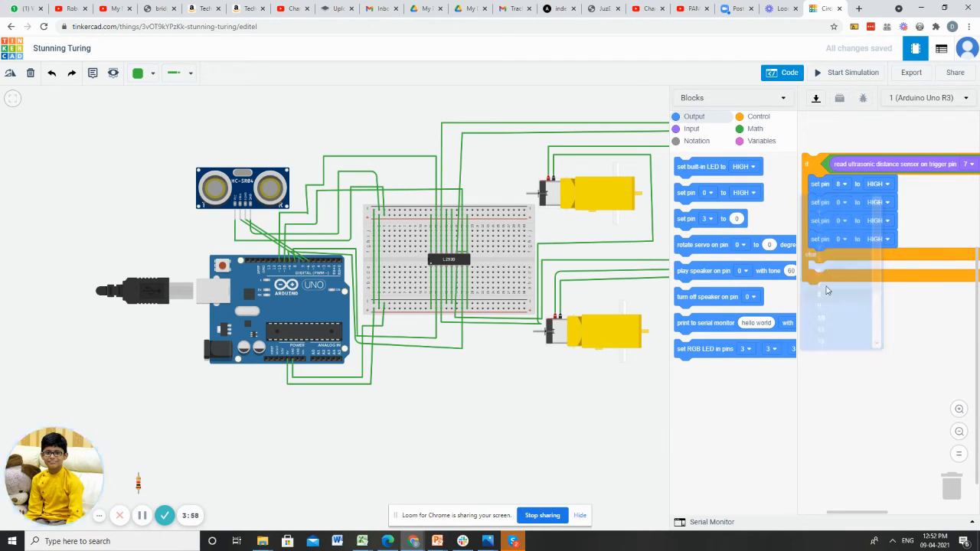
left_click(841, 202)
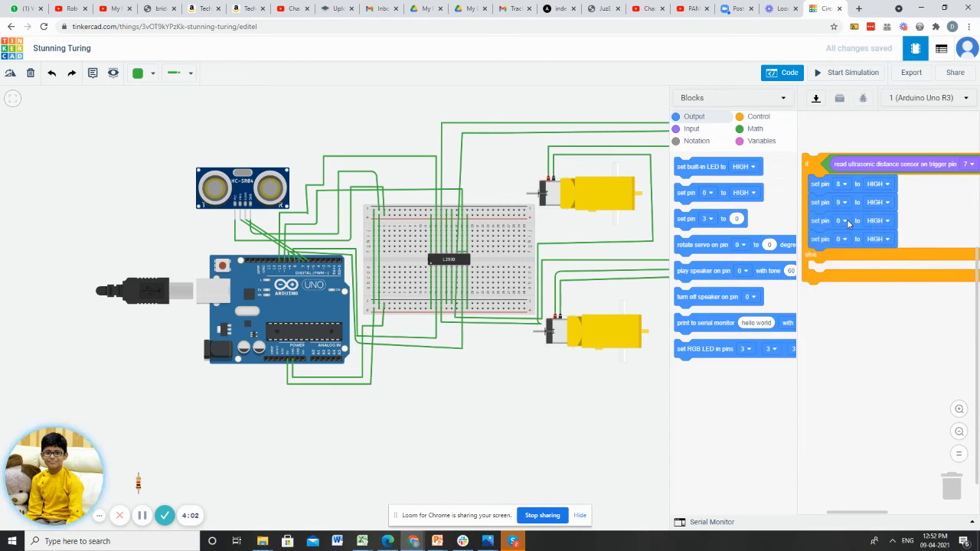
left_click(840, 221)
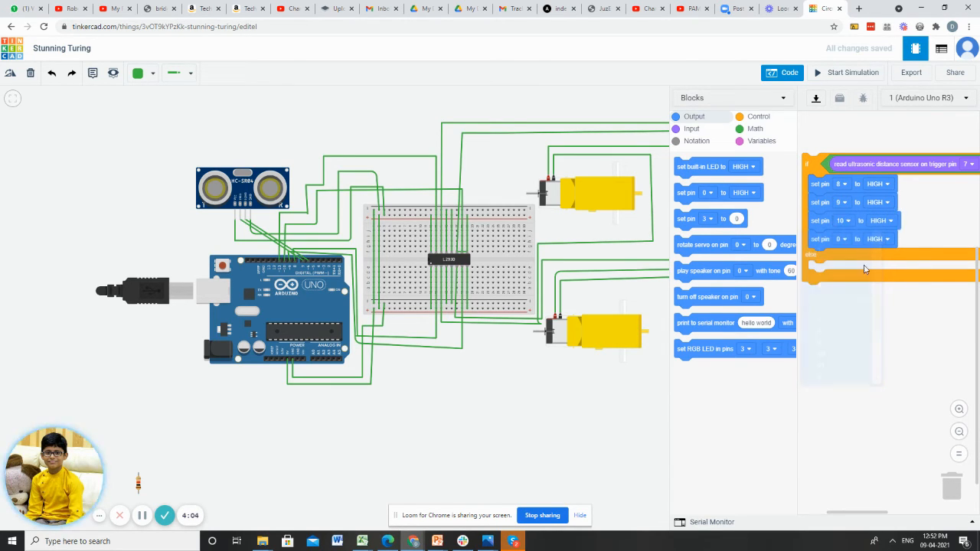
left_click(841, 239)
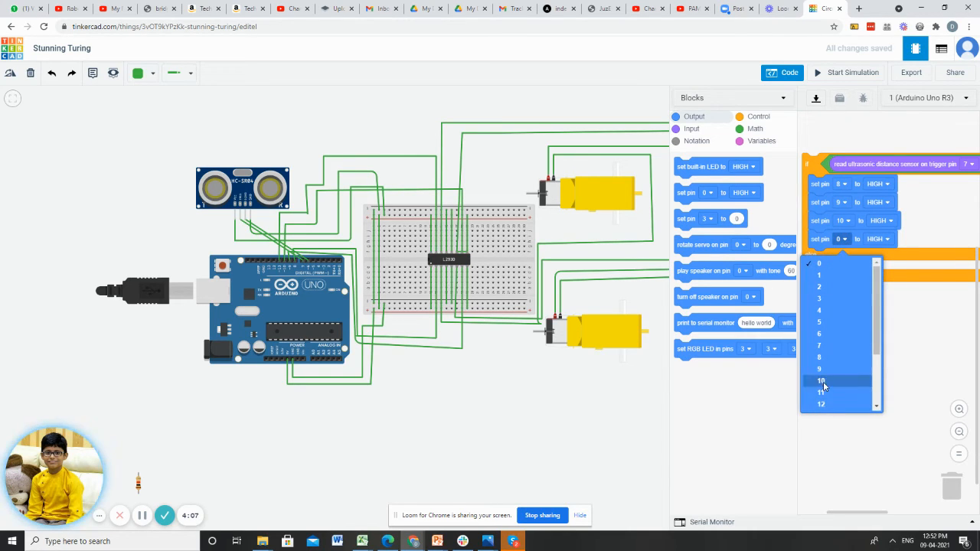
left_click(820, 392)
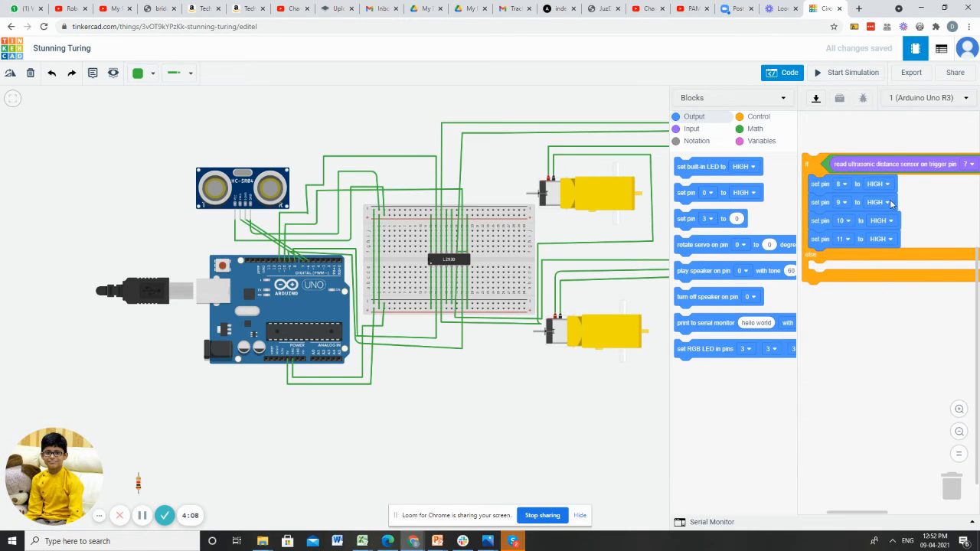
Set pins 9 and 11 to LOW in the if branch.
left_click(881, 203)
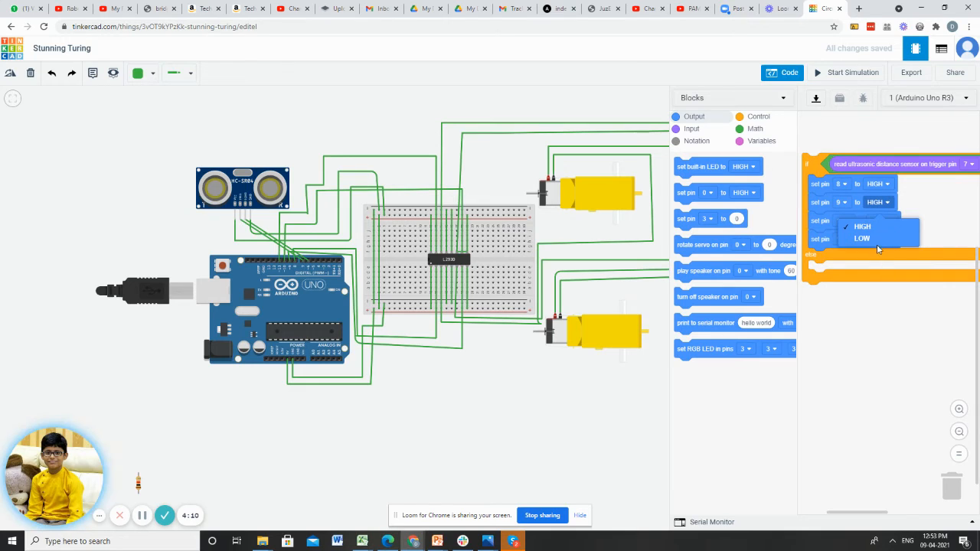
left_click(861, 238)
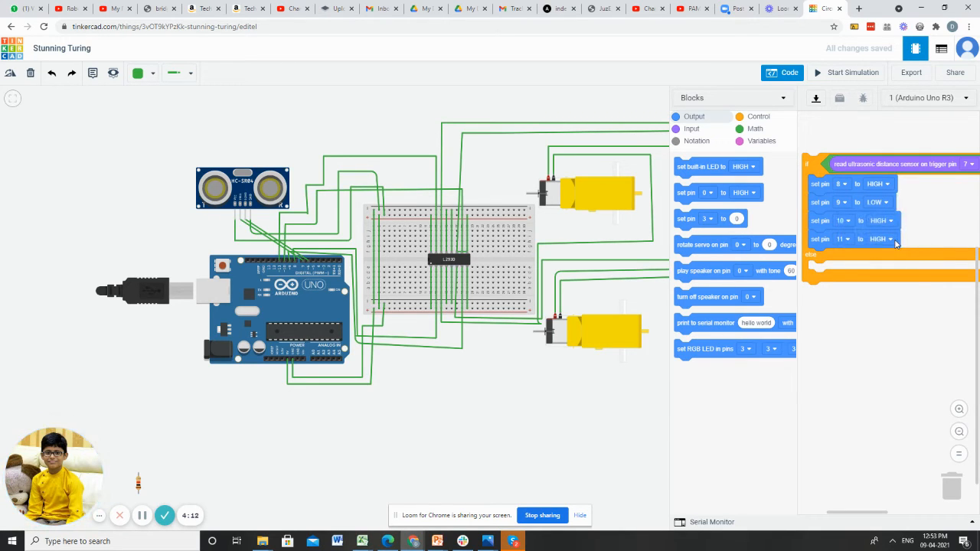
left_click(880, 239)
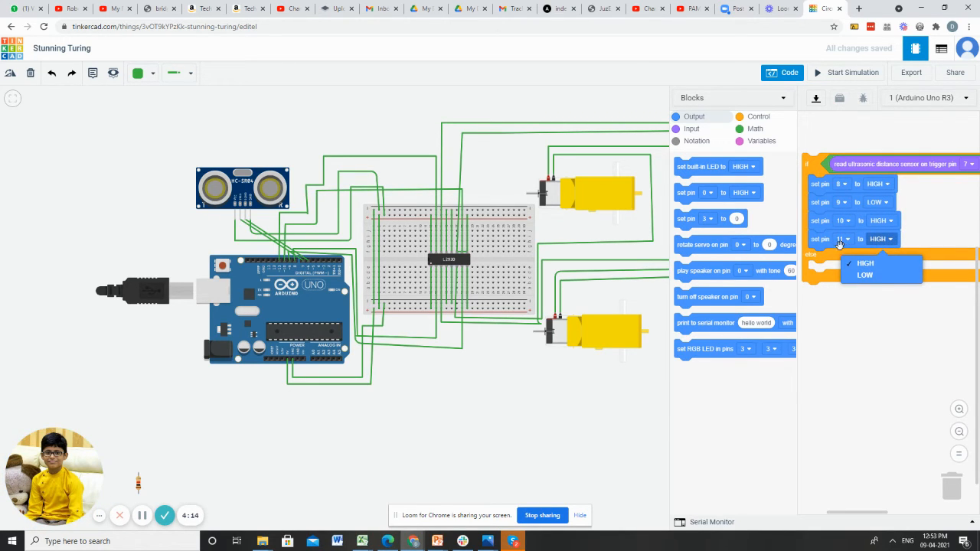
left_click(864, 275)
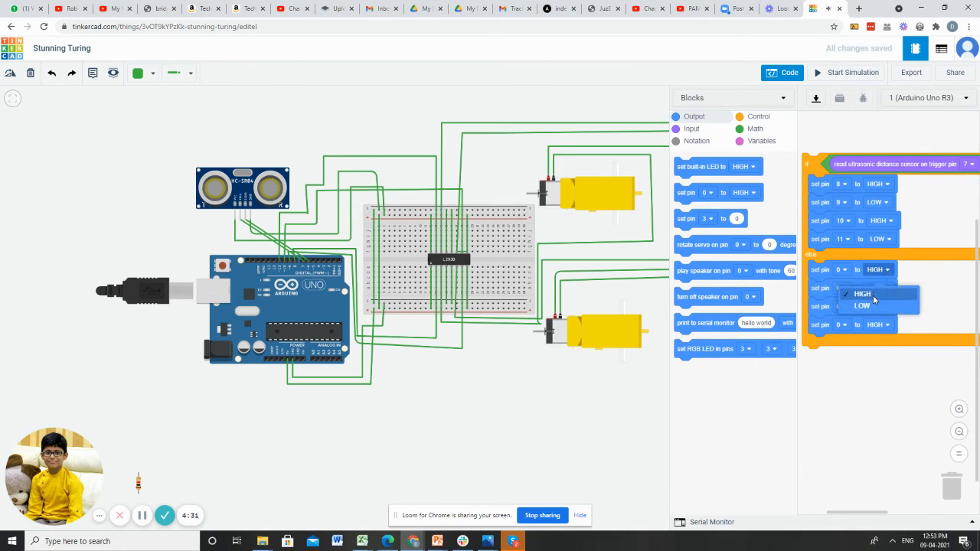
Set the else branch pins to 8 LOW, 9 HIGH, 10 LOW, 11 HIGH, and start the simulation.
left_click(862, 305)
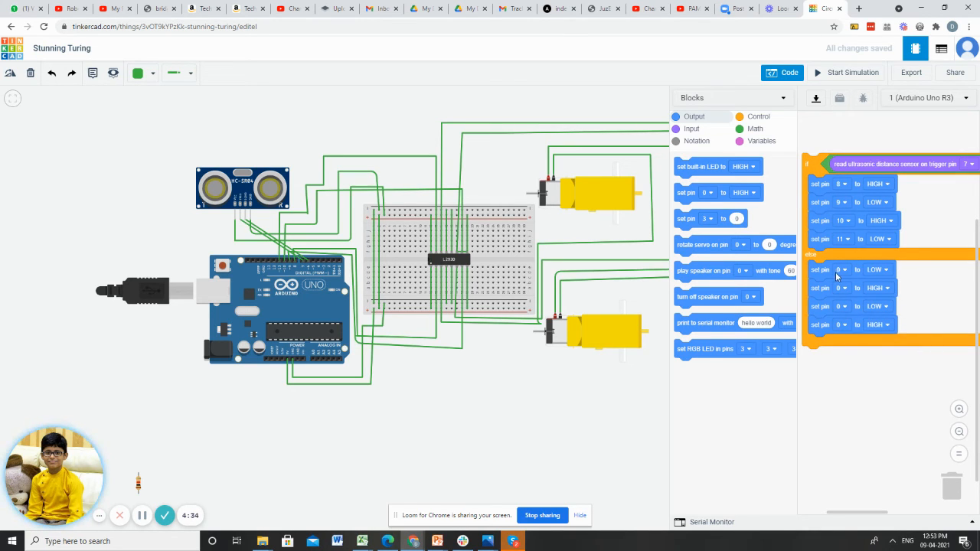
left_click(842, 269)
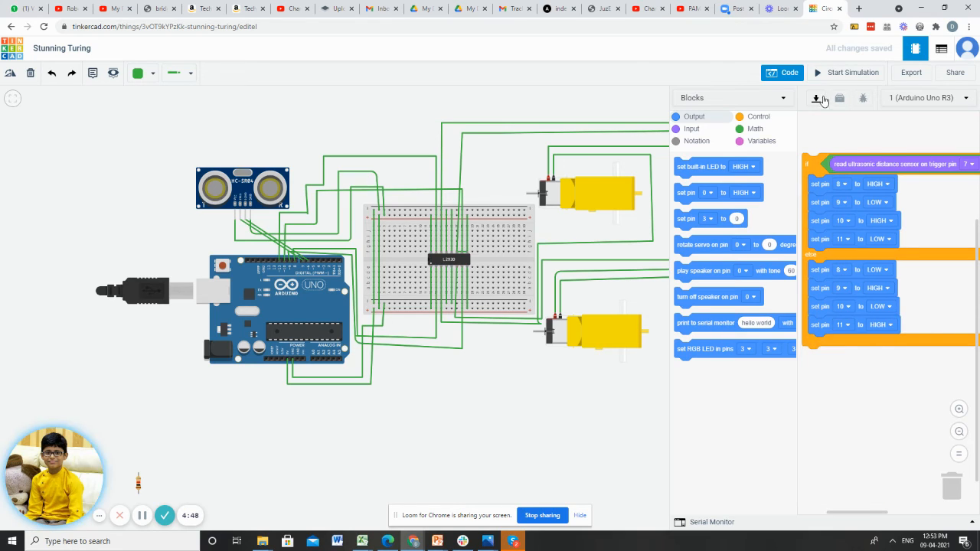
left_click(852, 72)
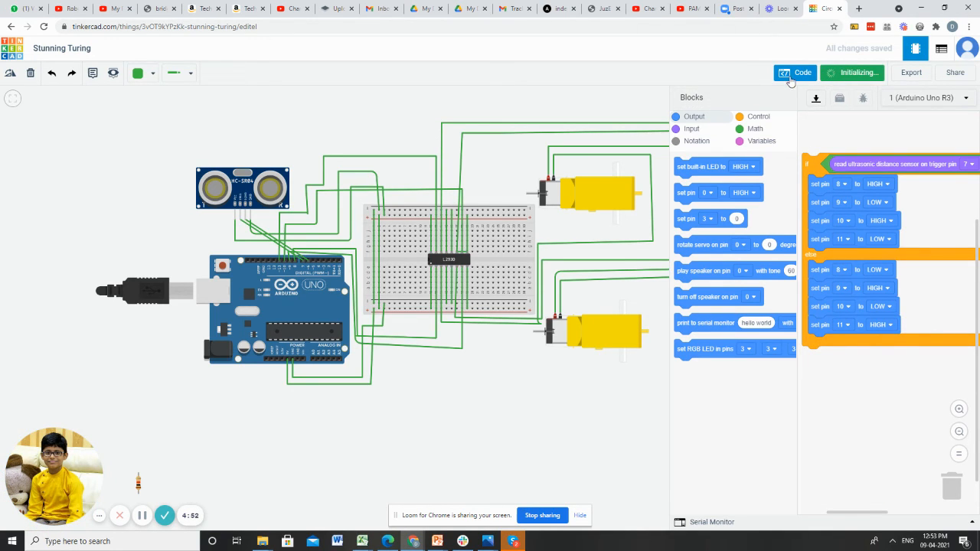
Hide the code panel during the simulation and select the ultrasonic sensor to show its range.
left_click(851, 72)
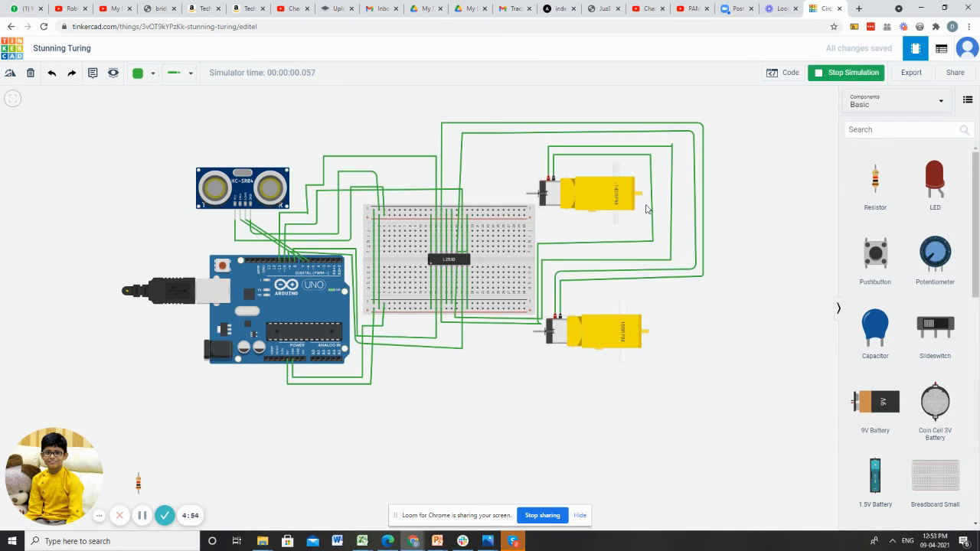
mouse_move(613, 197)
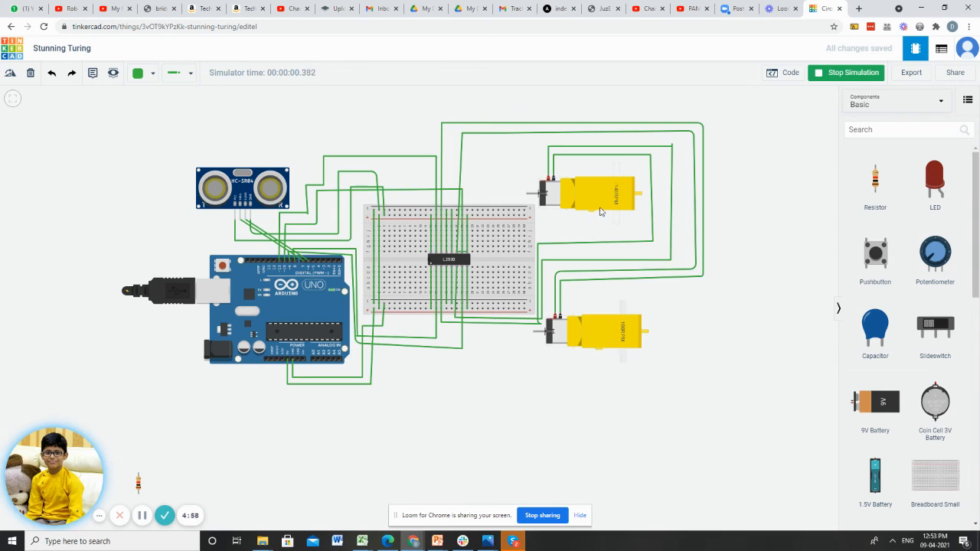
mouse_move(621, 173)
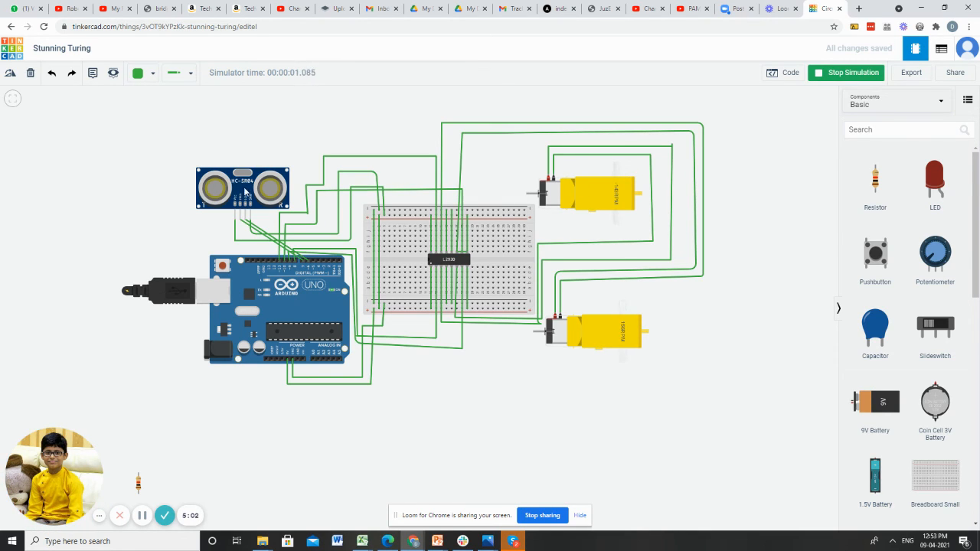
left_click(243, 187)
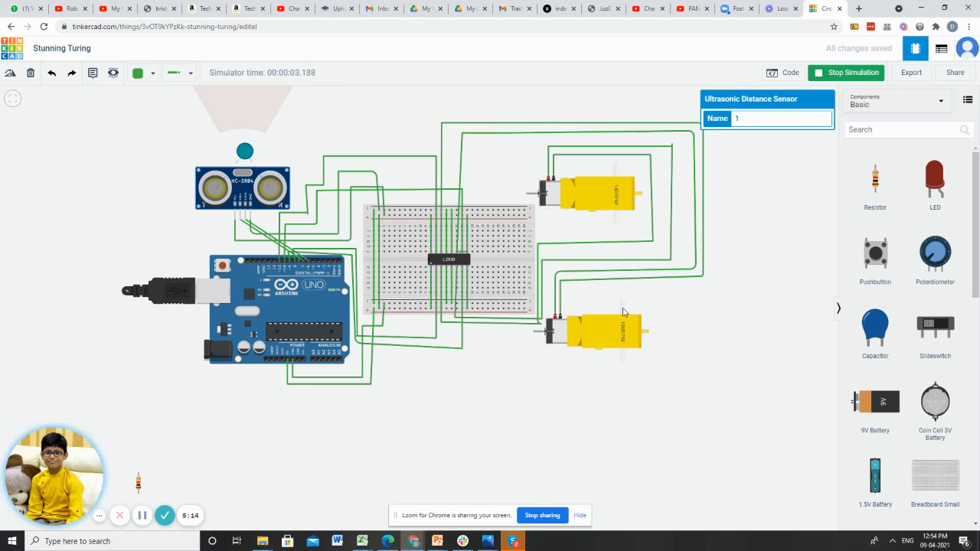
mouse_move(617, 187)
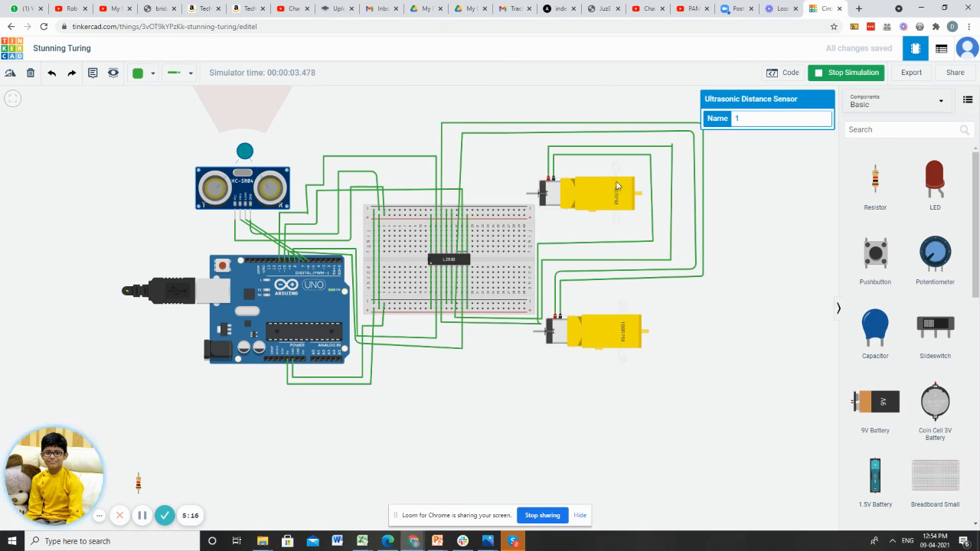
mouse_move(620, 176)
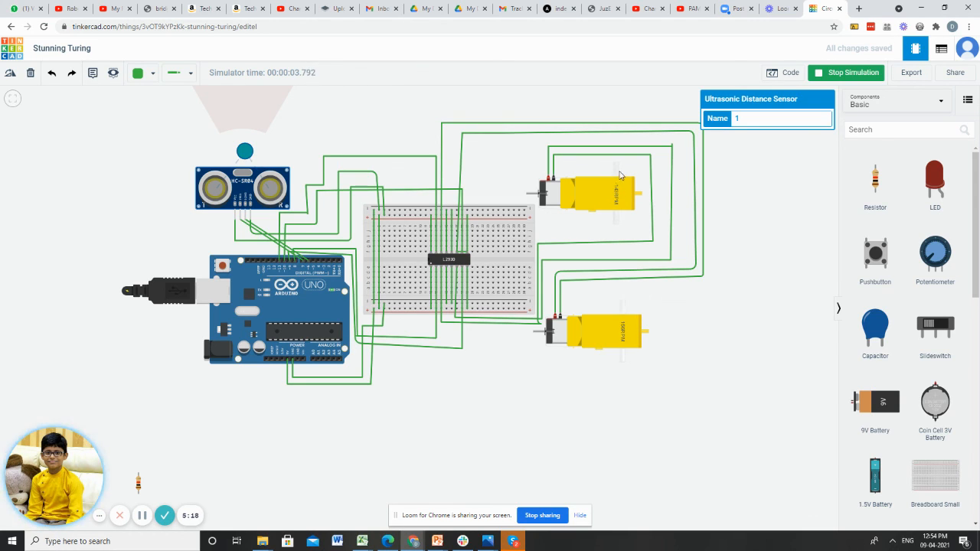
mouse_move(645, 195)
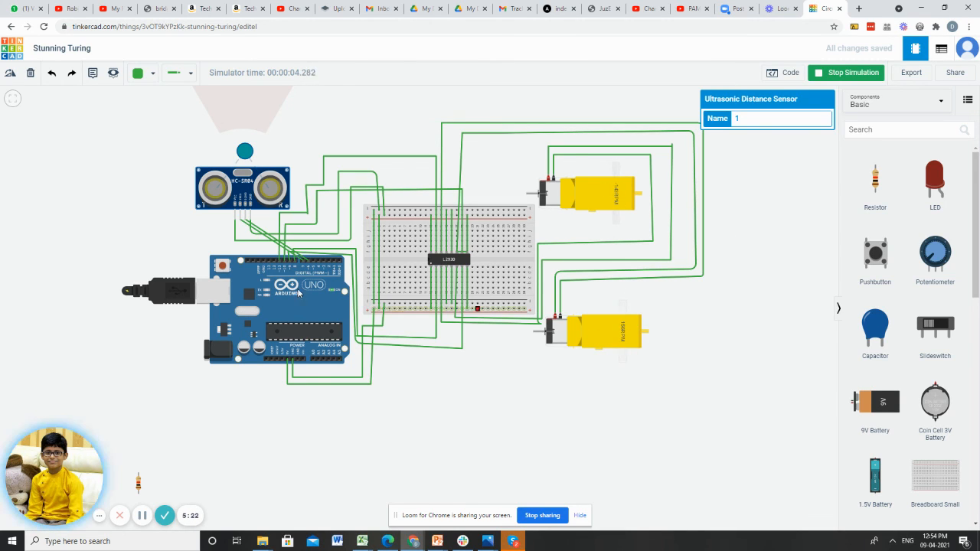
mouse_move(458, 424)
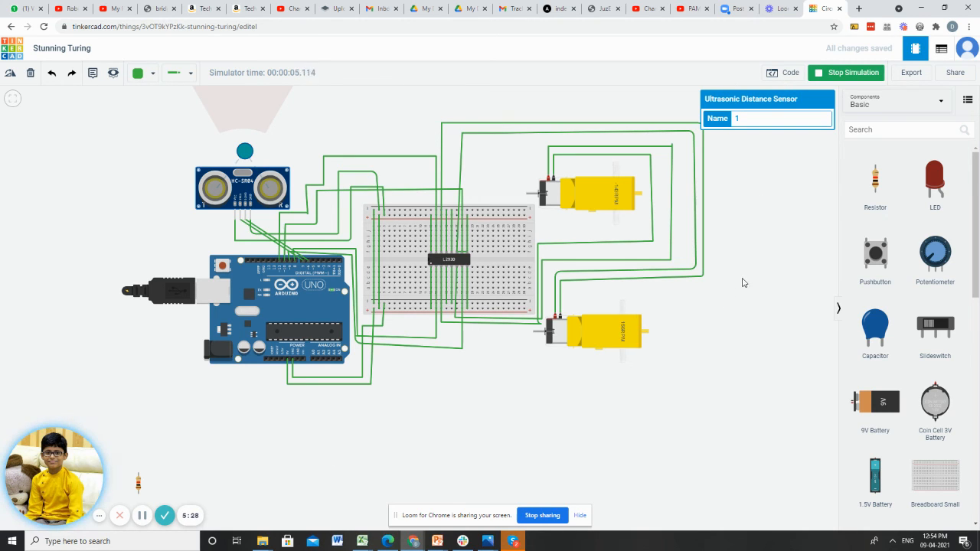
mouse_move(490, 401)
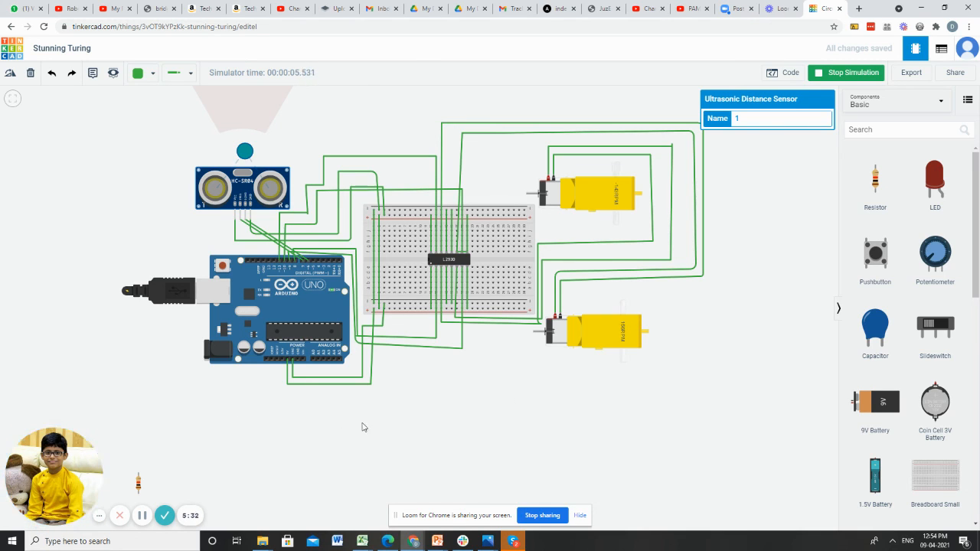
mouse_move(741, 398)
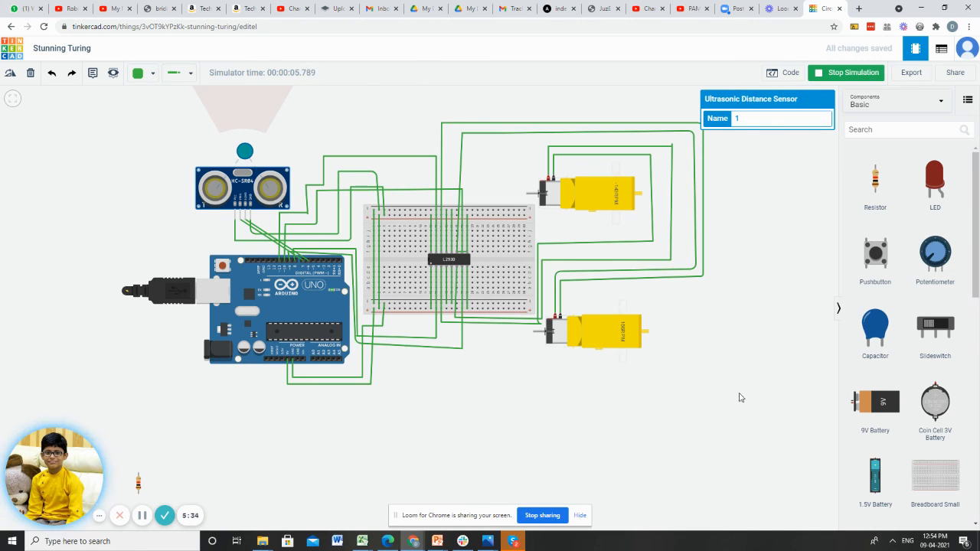